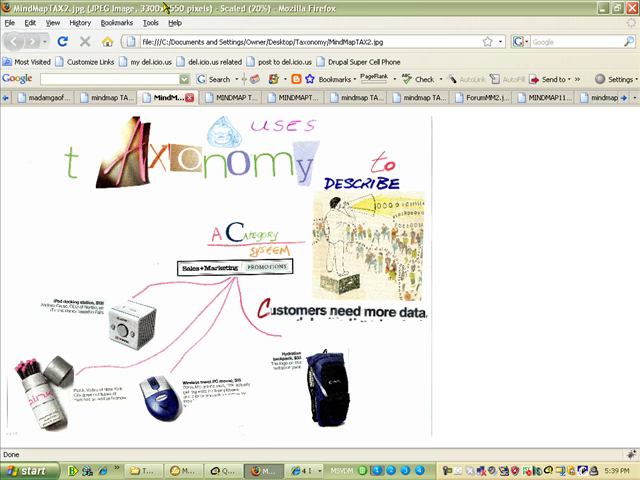
Step: Page through the MINDMAPTAX4.jpg tab to the mindmap TAX5.jpg image about visitors adding content types
{"action": "left_click", "coordinate": [230, 97]}
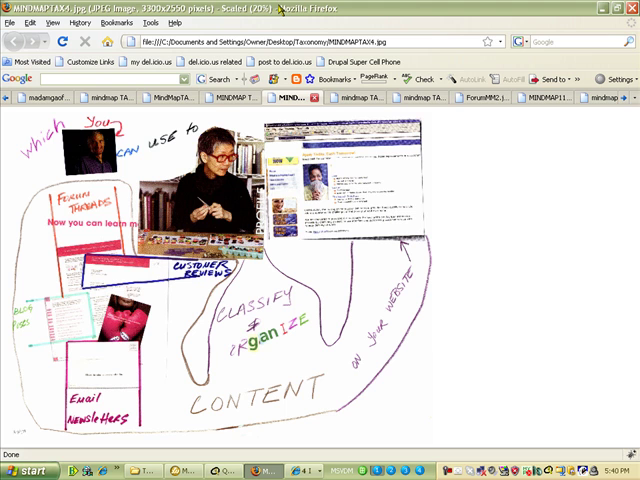
{"action": "left_click", "coordinate": [358, 97]}
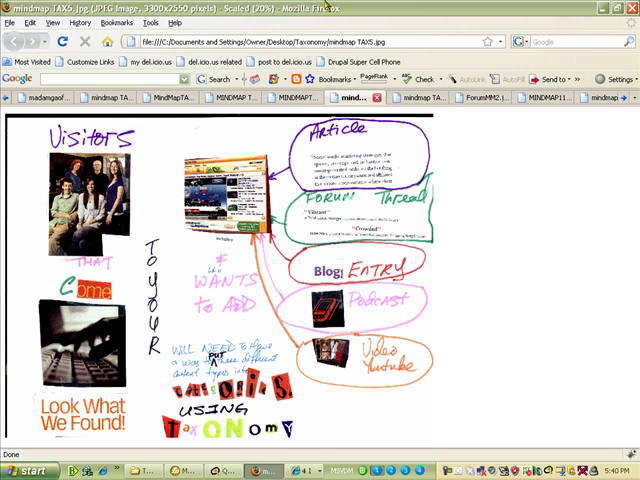